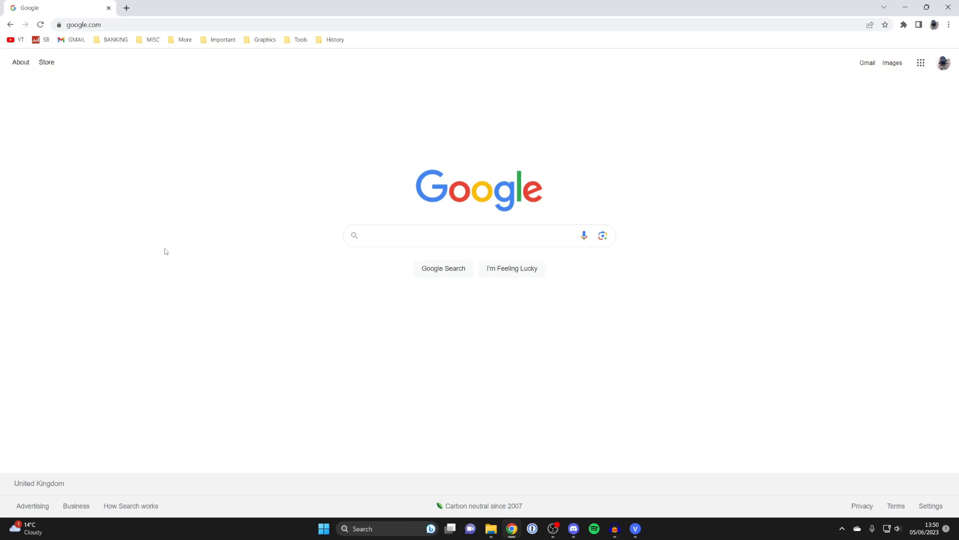
# - Bring up Chrome's three-dot main menu from the Google homepage
pyautogui.click(949, 24)
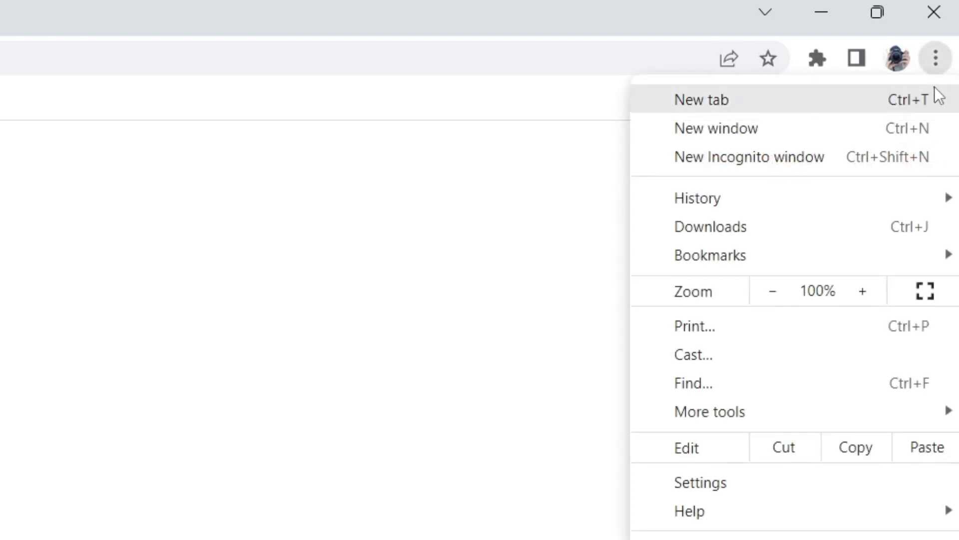
pyautogui.moveTo(700, 482)
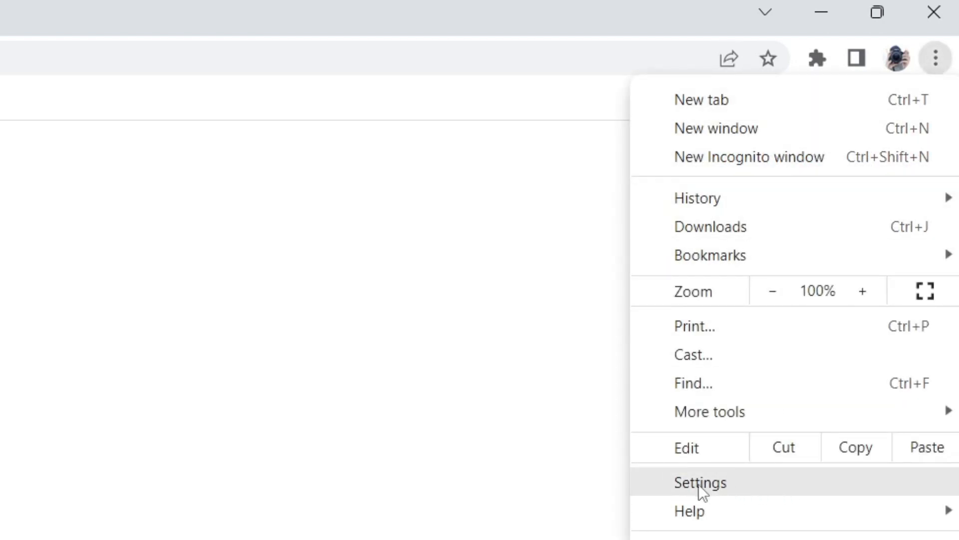
# - Reach the Security page under Settings > Privacy and security
pyautogui.click(700, 481)
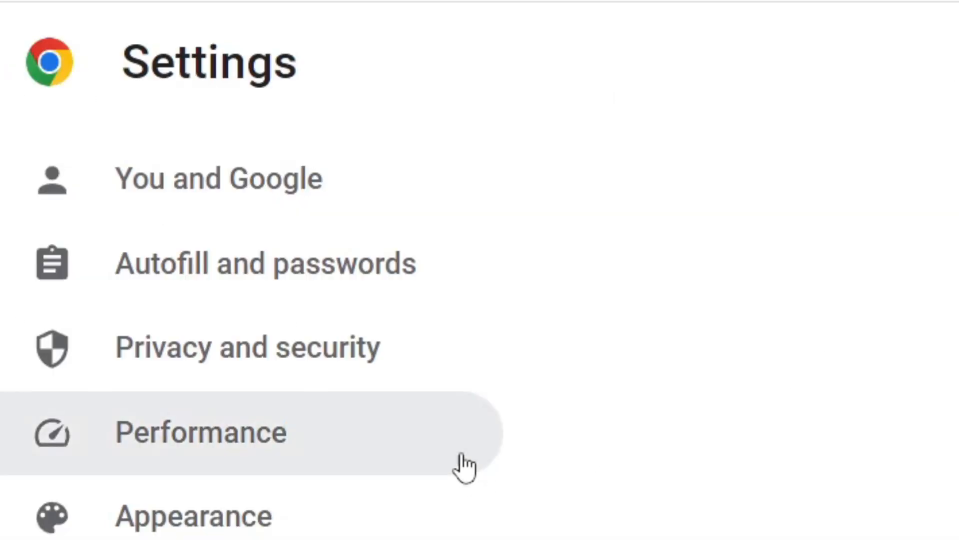
pyautogui.click(247, 348)
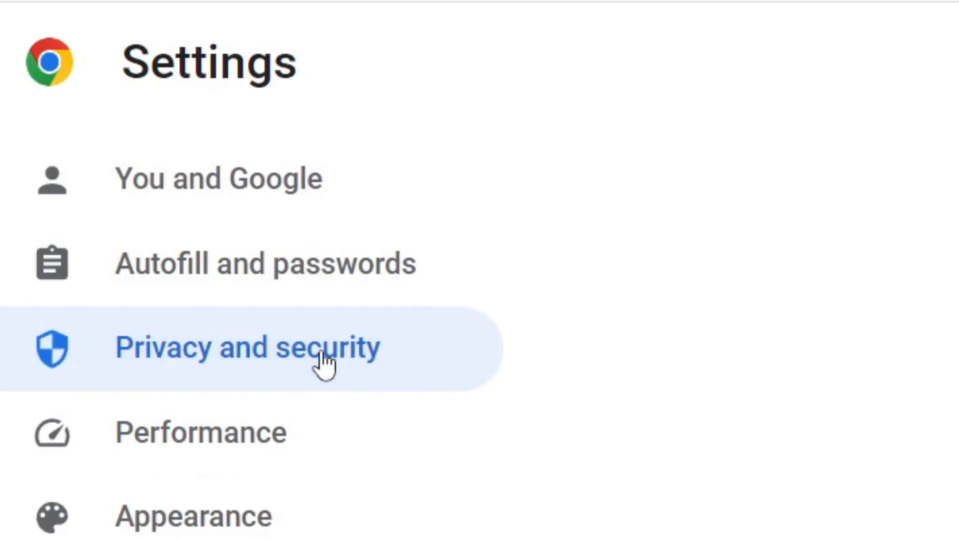
pyautogui.click(245, 347)
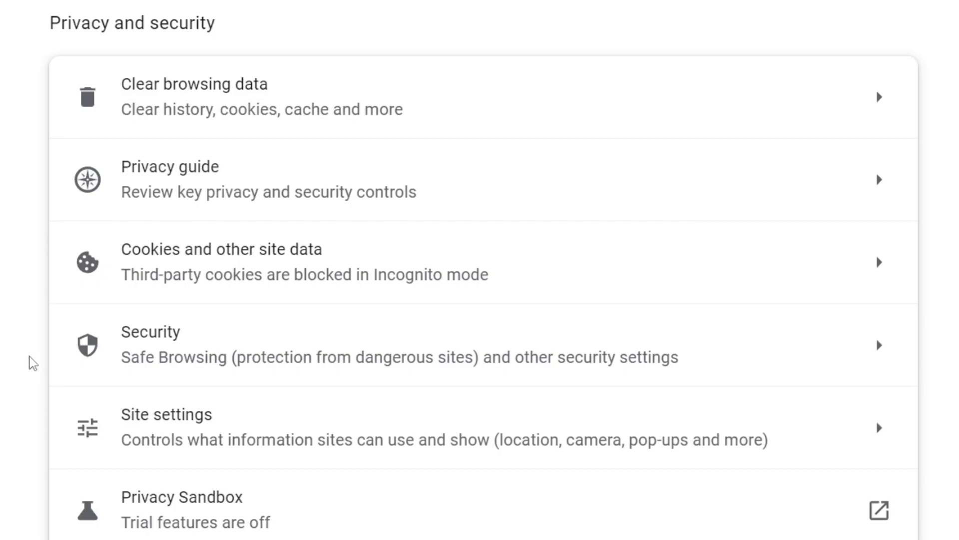
pyautogui.click(150, 343)
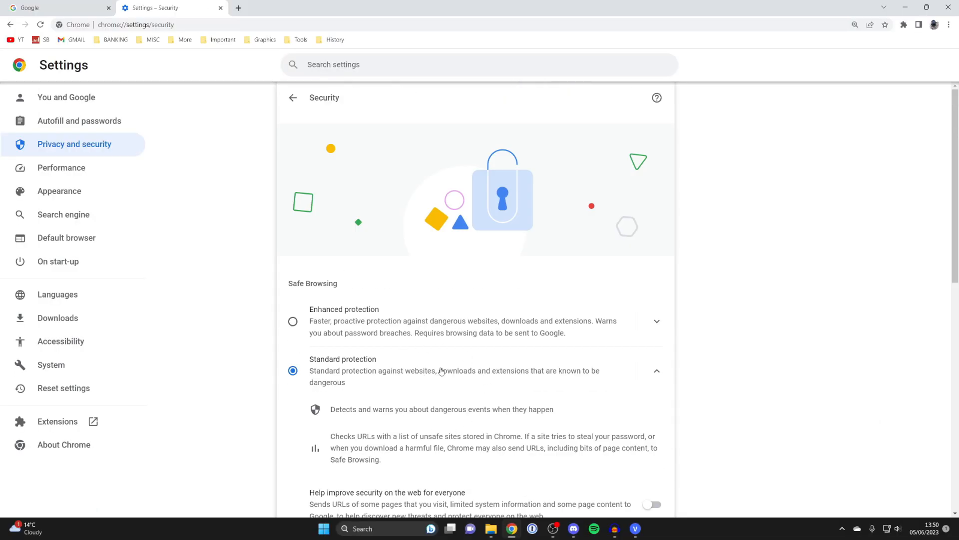
# - Switch off 'Always use secure connections' under Advanced and return to the Google tab
pyautogui.scroll(-3)
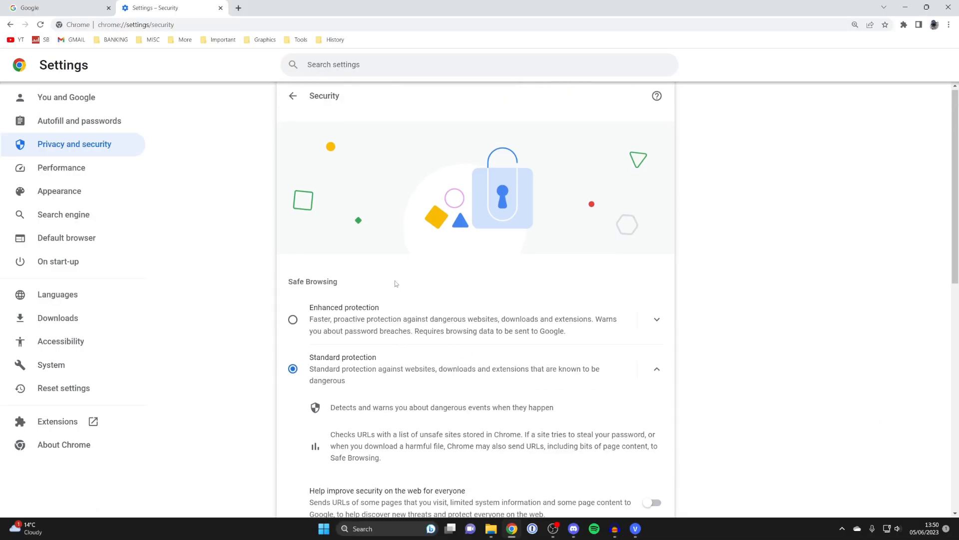
pyautogui.scroll(-3)
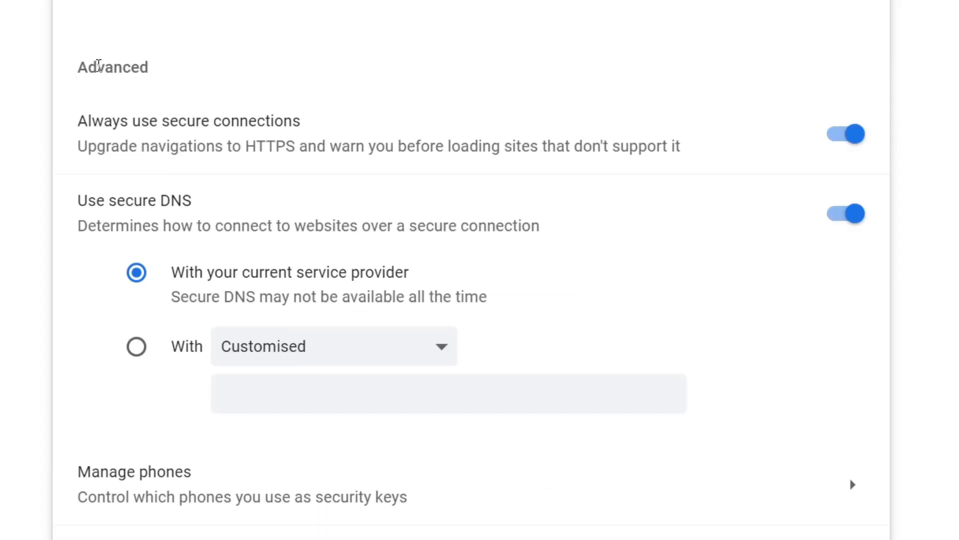
pyautogui.moveTo(187, 132)
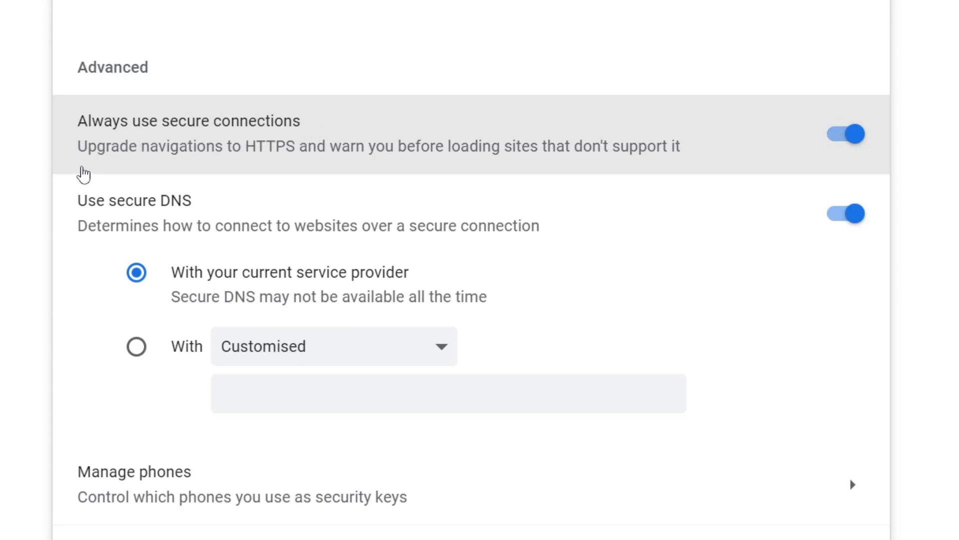
pyautogui.moveTo(274, 165)
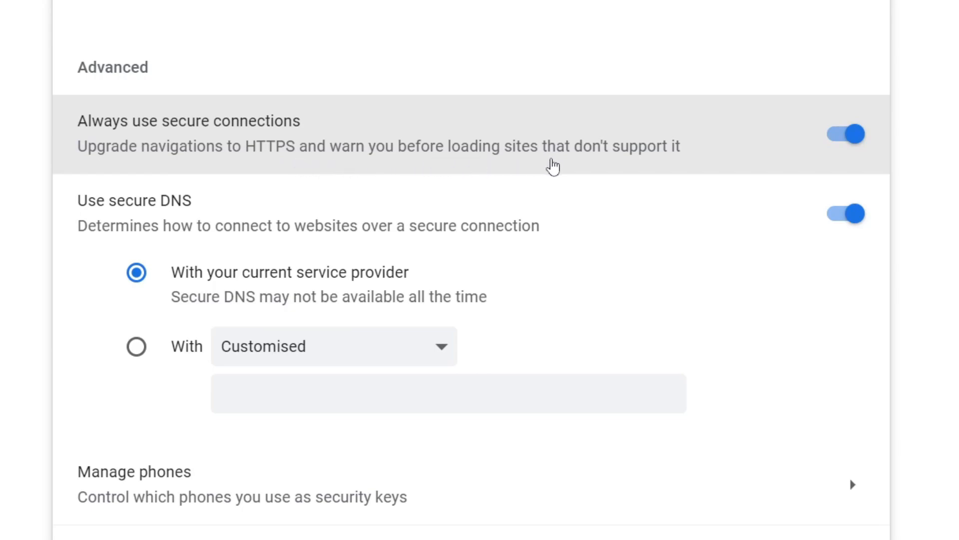
pyautogui.moveTo(445, 153)
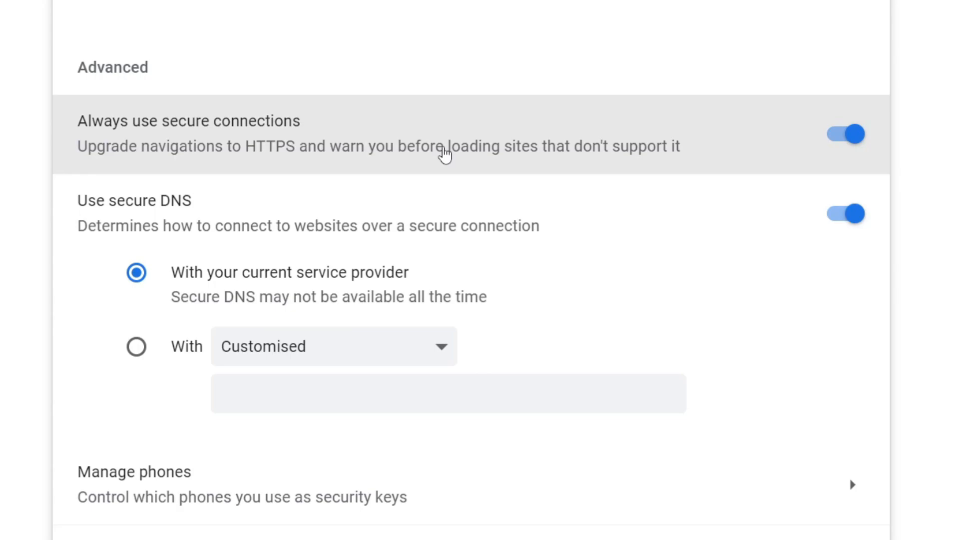
pyautogui.moveTo(325, 159)
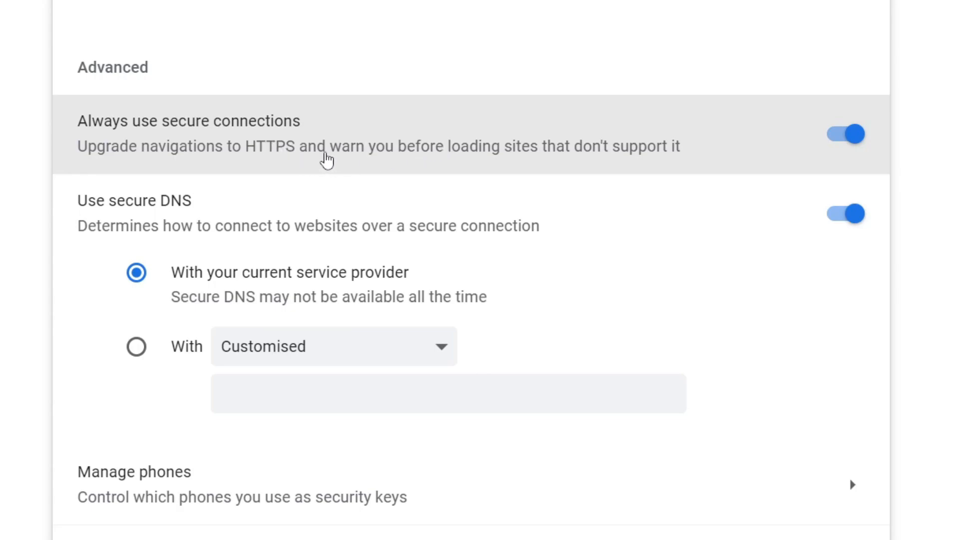
pyautogui.moveTo(265, 165)
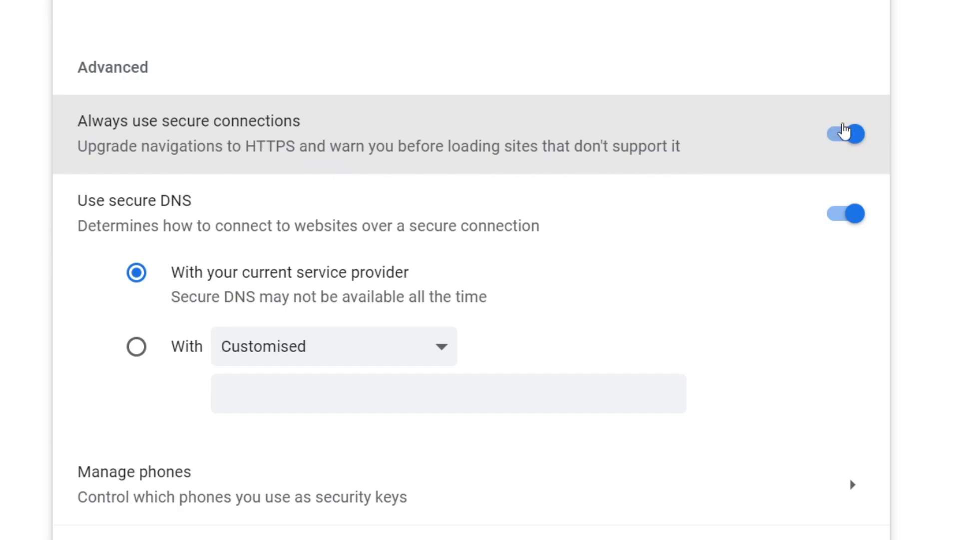
pyautogui.click(844, 134)
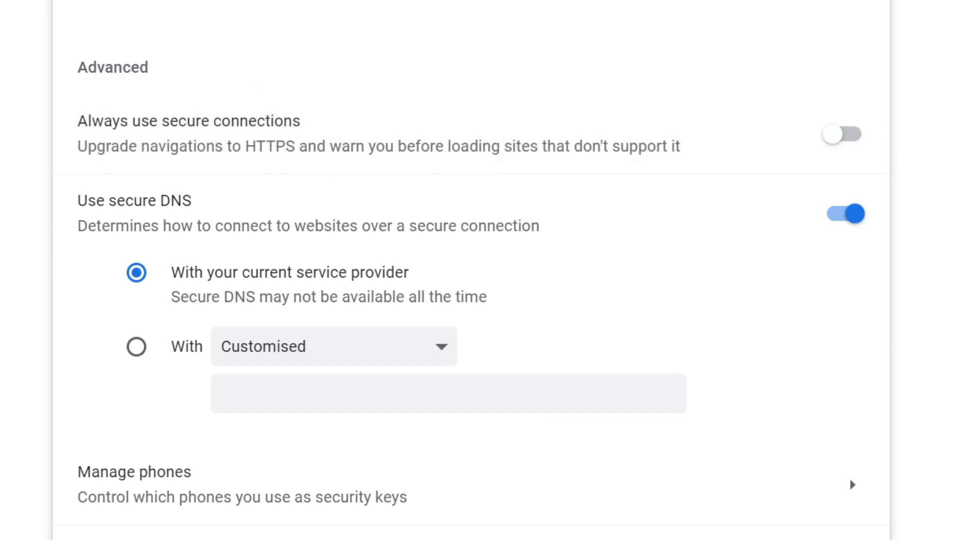
pyautogui.click(58, 7)
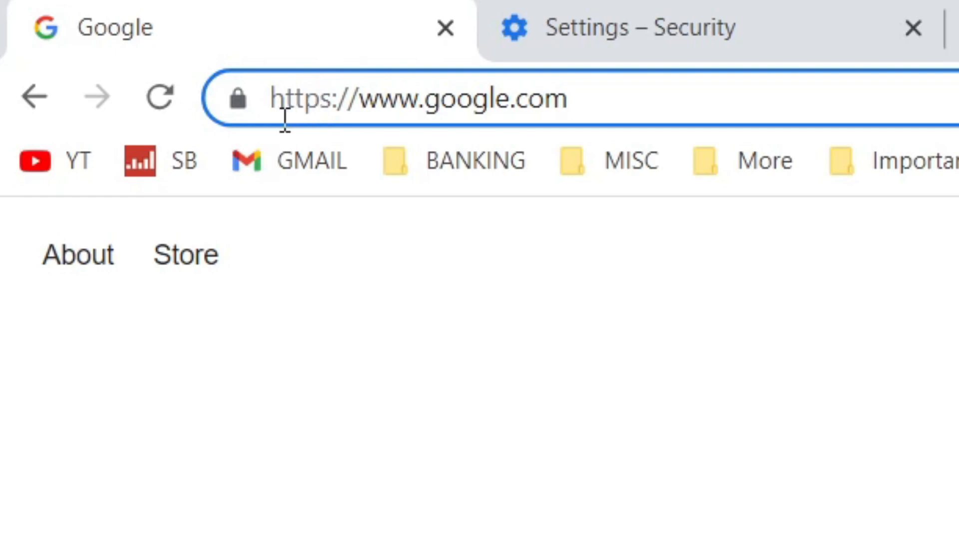
pyautogui.moveTo(369, 229)
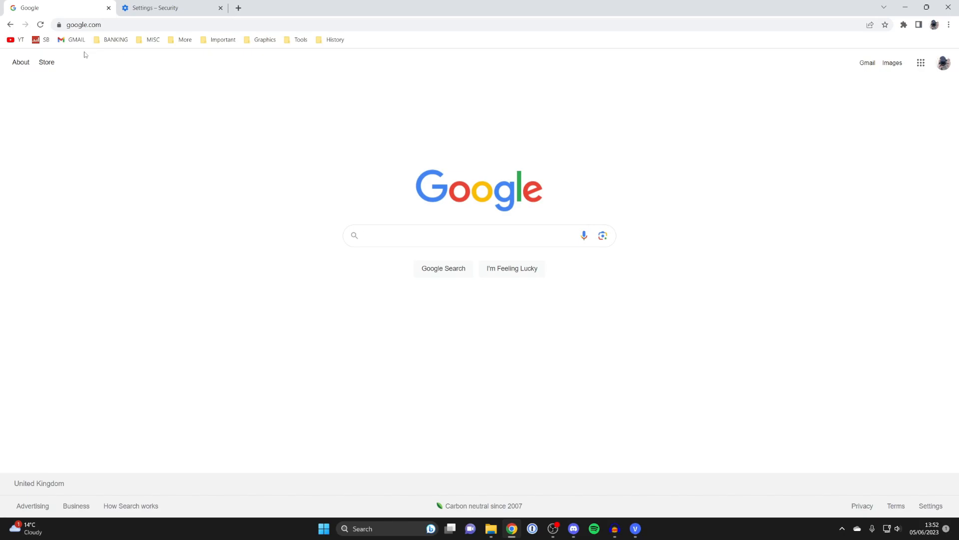
pyautogui.click(464, 235)
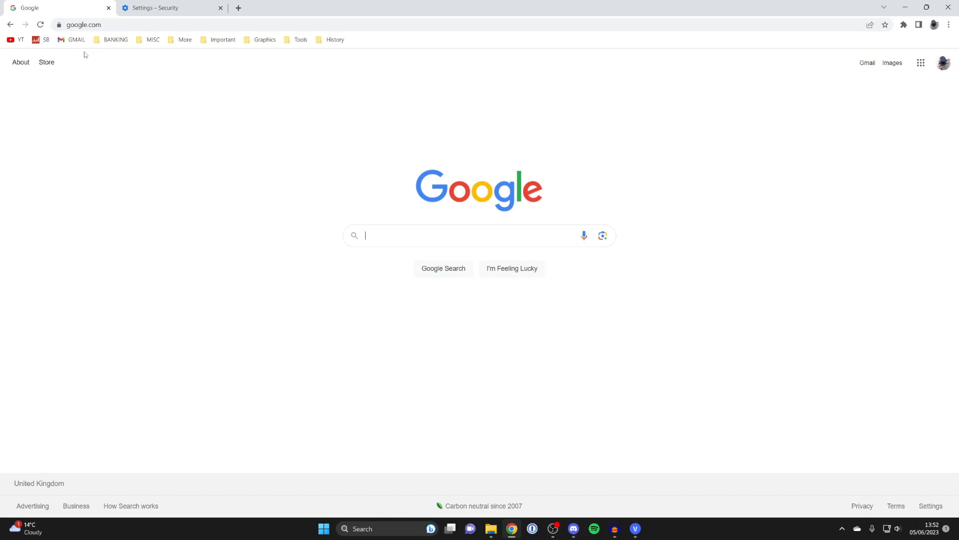